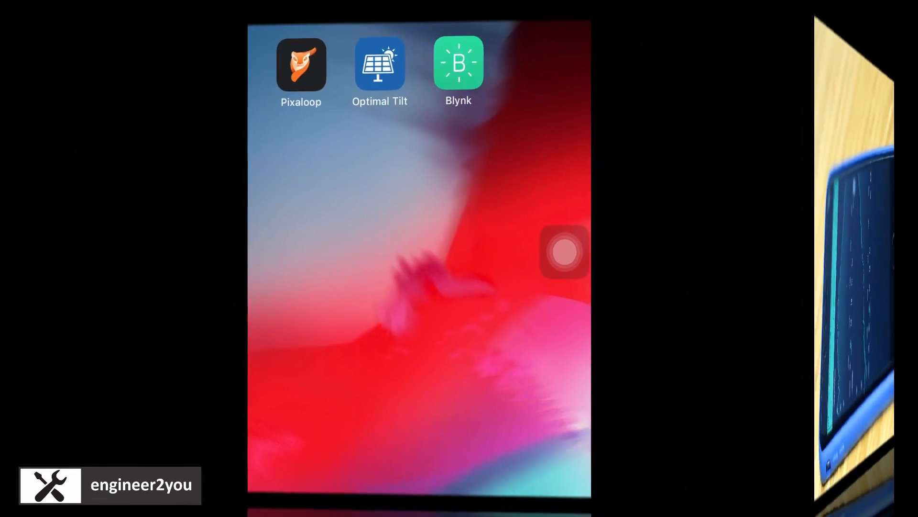
# - Launch Blynk from the home screen to show the 'example' project dashboard
pyautogui.click(458, 62)
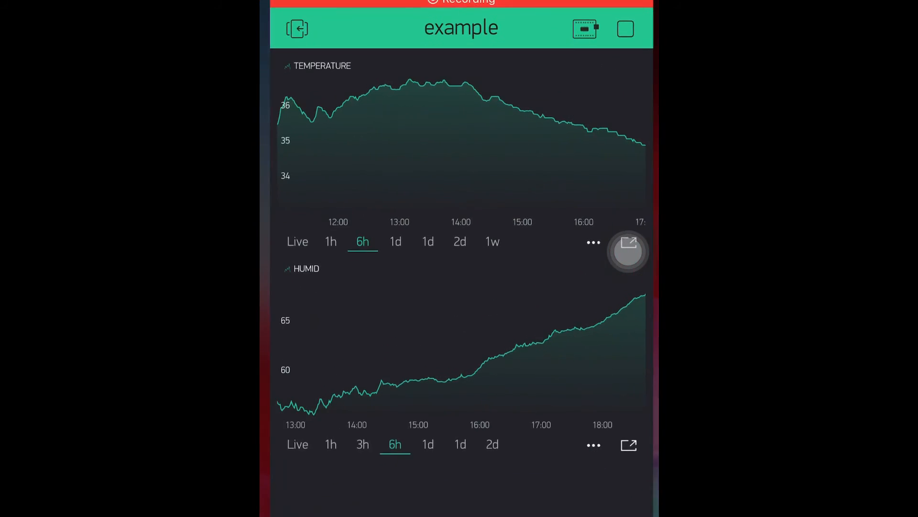